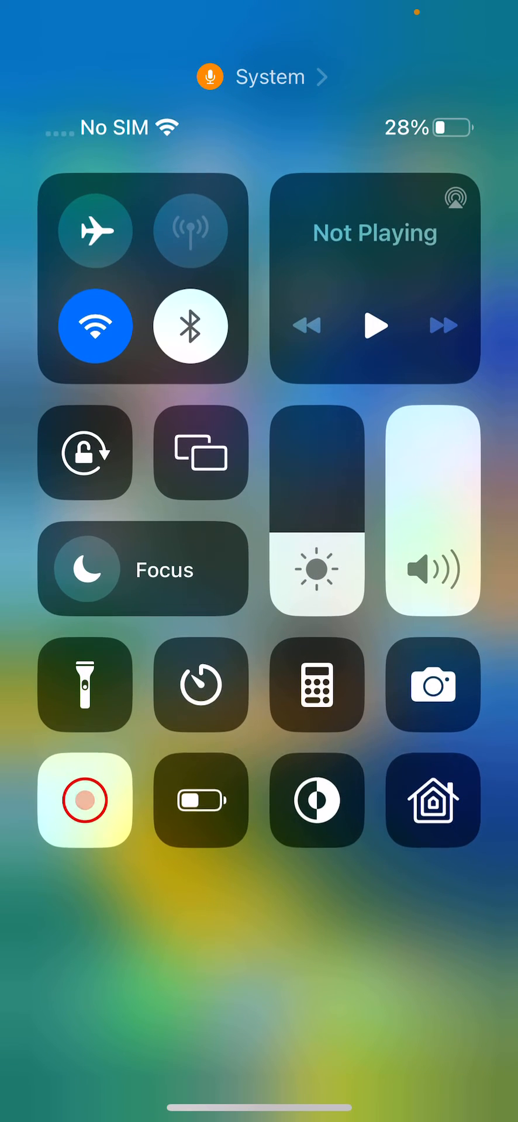
Toggle airplane mode on and off, then dismiss the No SIM Available alert.
left_click(191, 326)
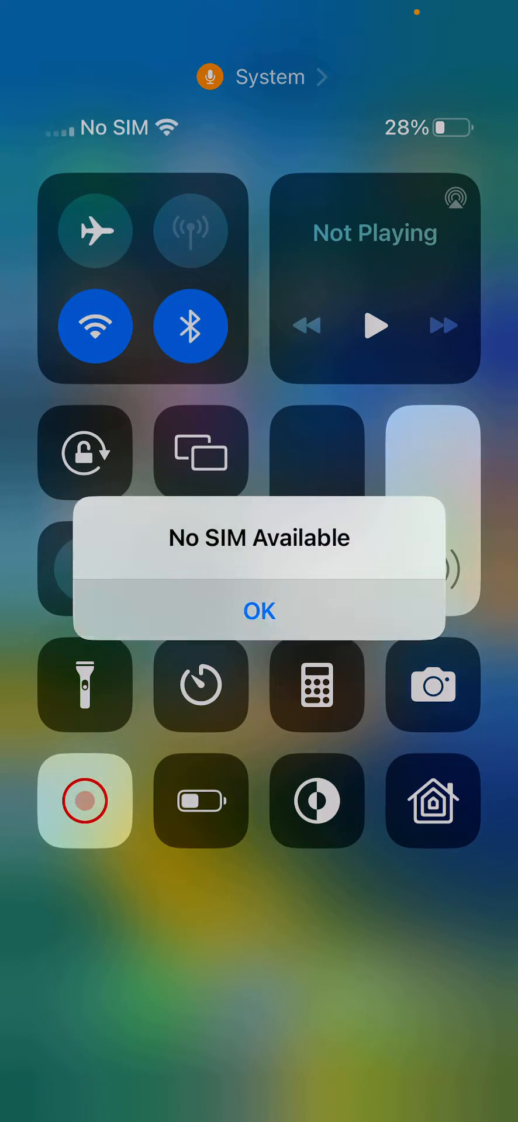
left_click(259, 610)
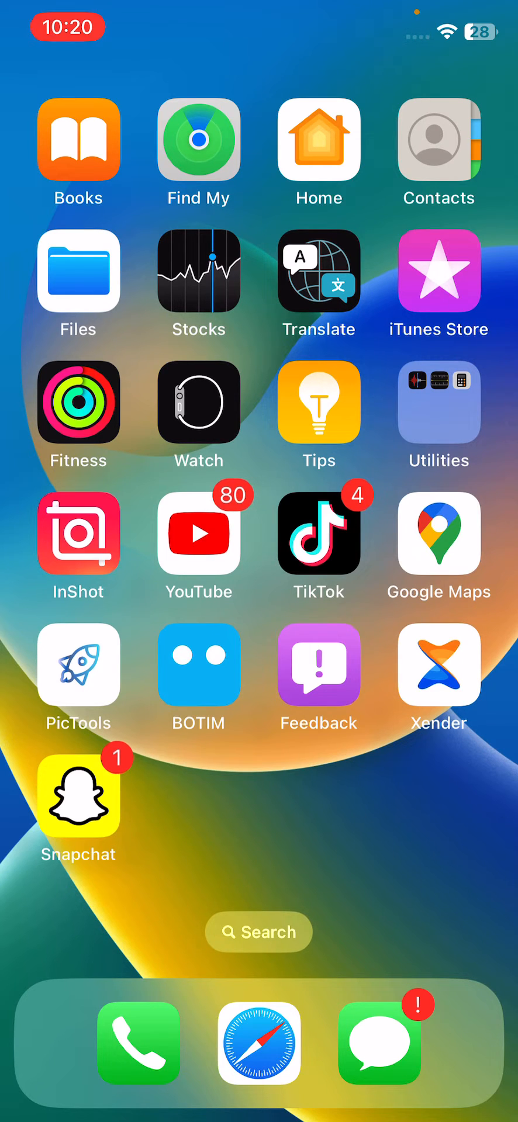
Bring up the power-off screen and slide to power off the iPhone.
key("power")
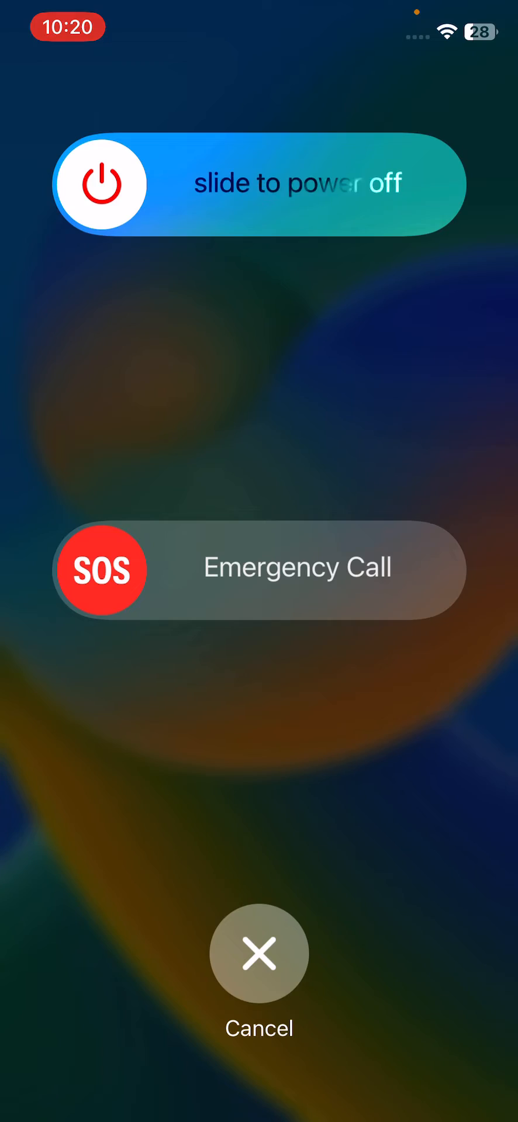
left_click(259, 954)
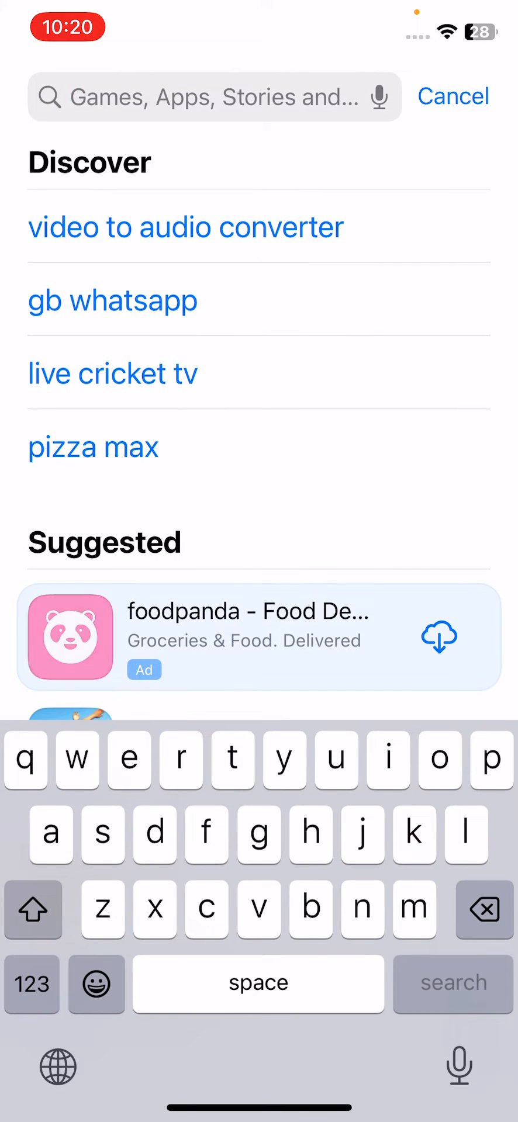
Search the App Store for 'snapchat' and start the Snapchat update.
type("snapchat")
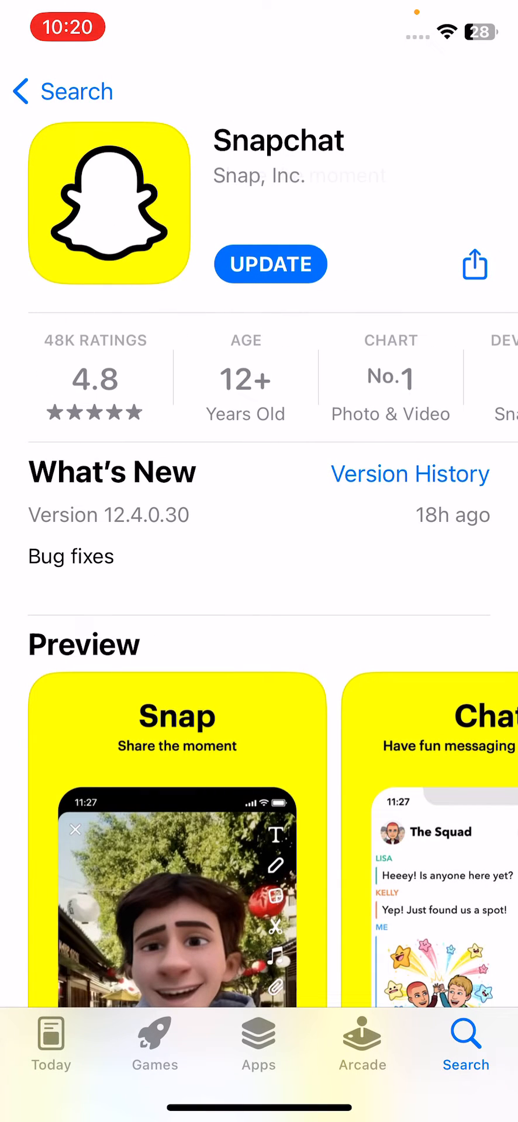
left_click(269, 264)
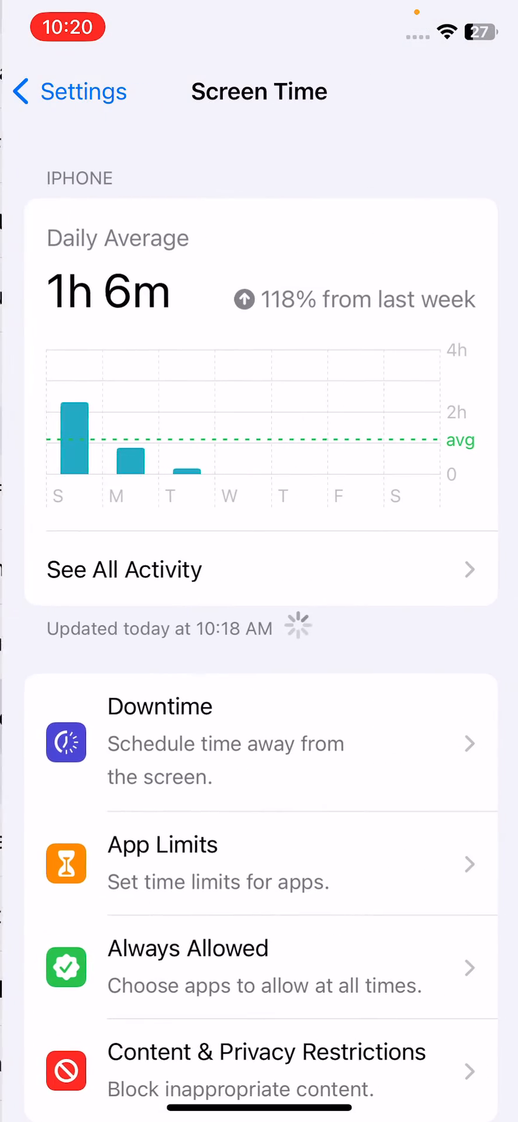
Open Content & Privacy Restrictions from the Screen Time settings.
left_click(267, 1069)
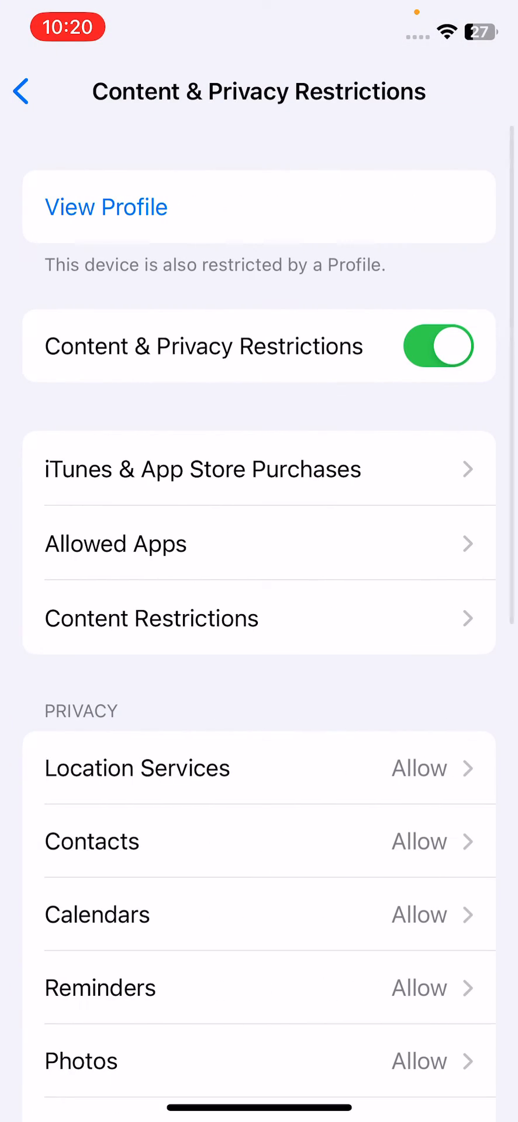